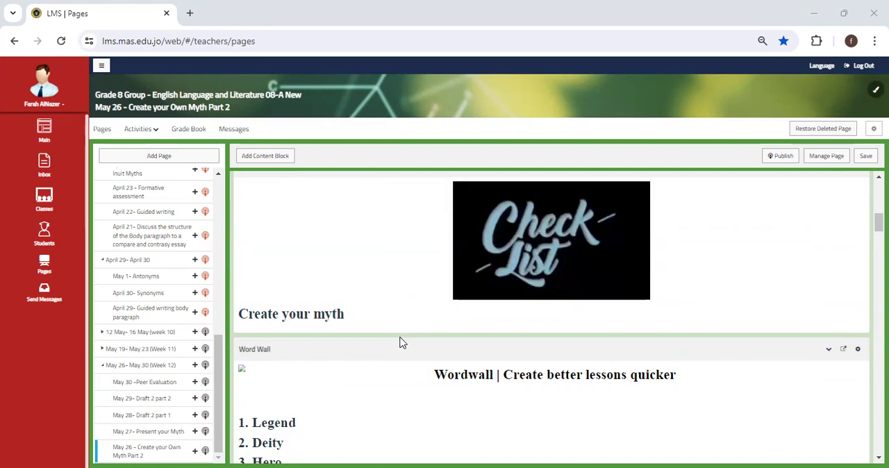
Open 'May 27- Present your Myth' and scroll to its Interactive activity 2 peer-evaluation rubric
scroll(down, 3)
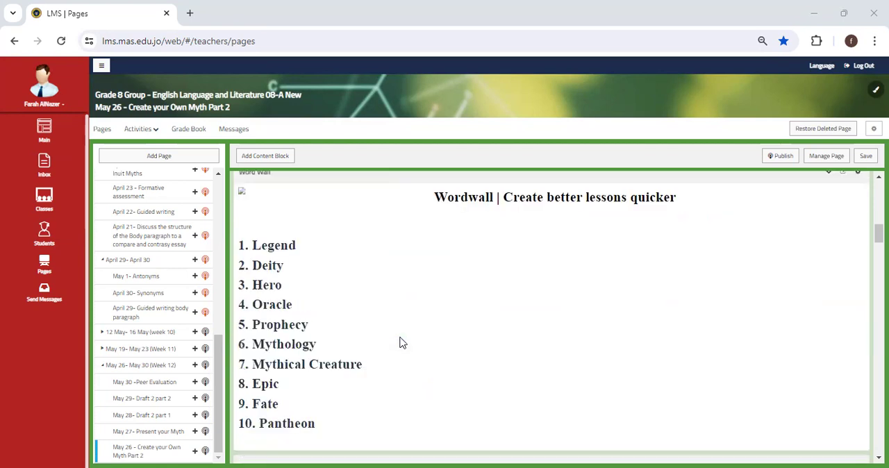
scroll(down, 3)
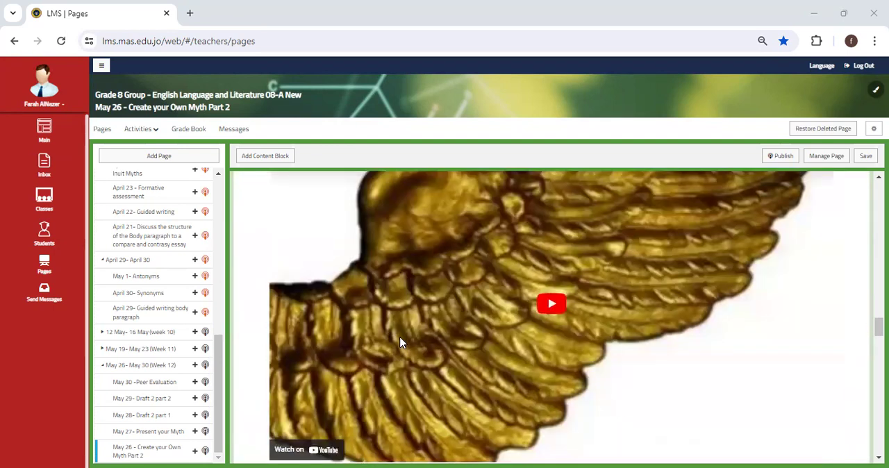
scroll(down, 3)
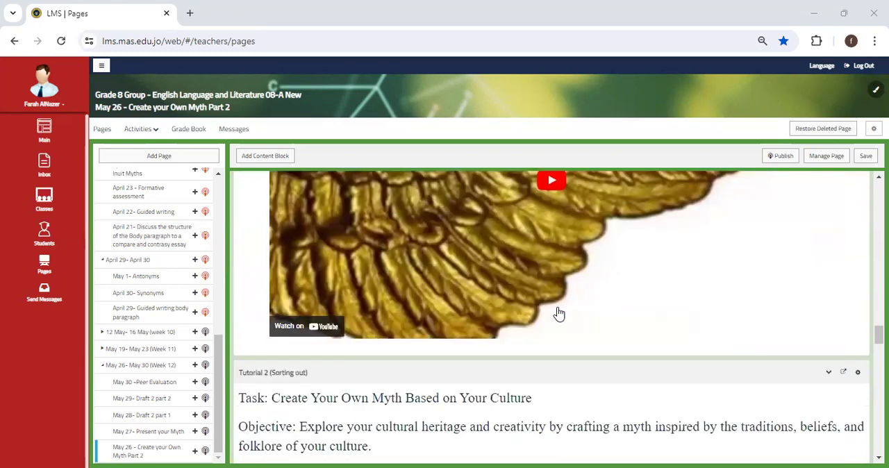
scroll(down, 3)
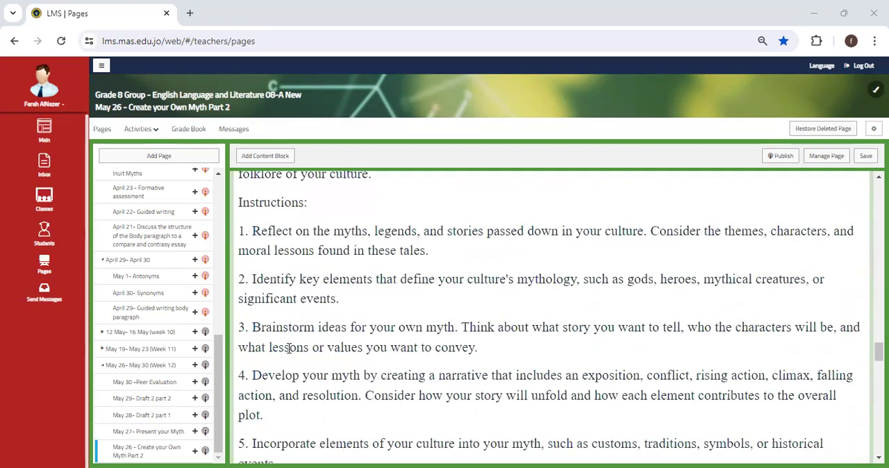
scroll(down, 3)
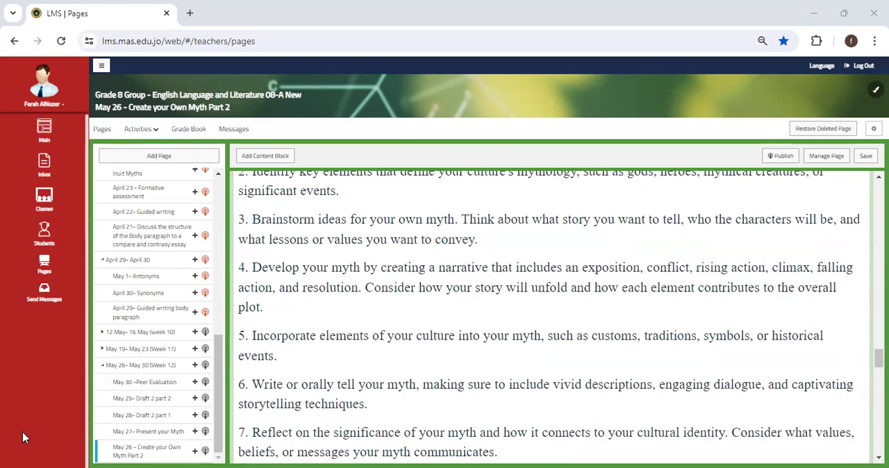
click(148, 433)
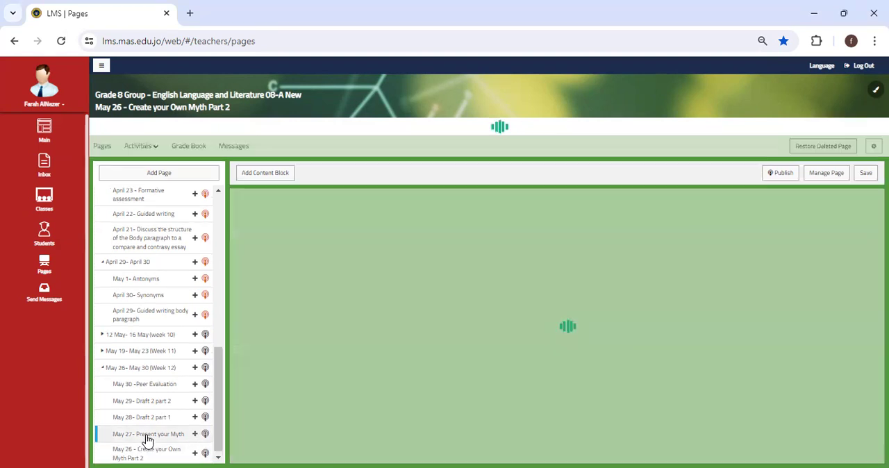
click(148, 433)
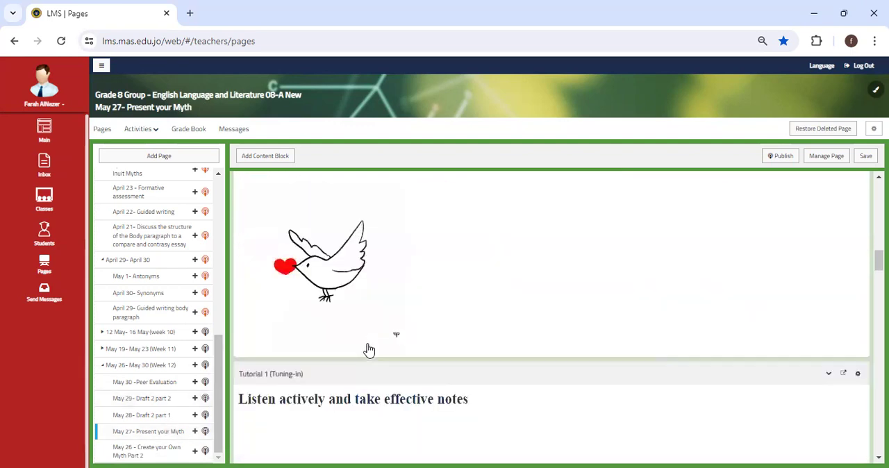
scroll(down, 3)
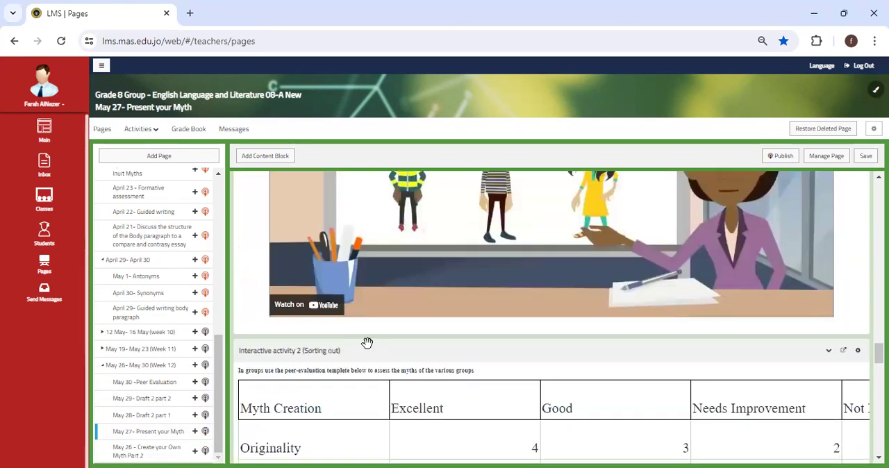
scroll(down, 3)
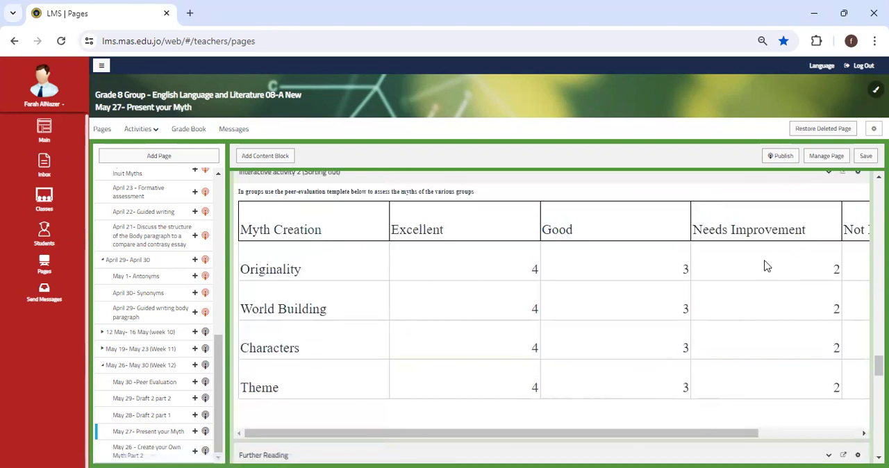
mouse_move(156, 421)
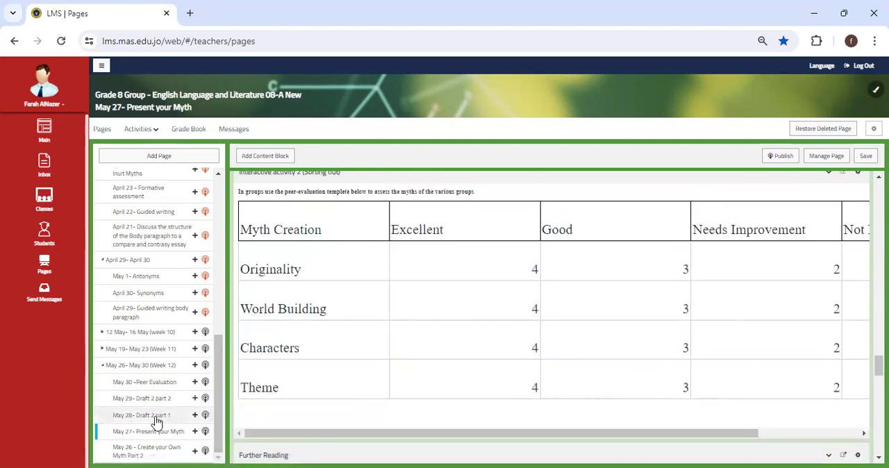
View the 'May 28- Draft 2 part 1' page's checklist and word wall, then select the May 29 page
click(142, 415)
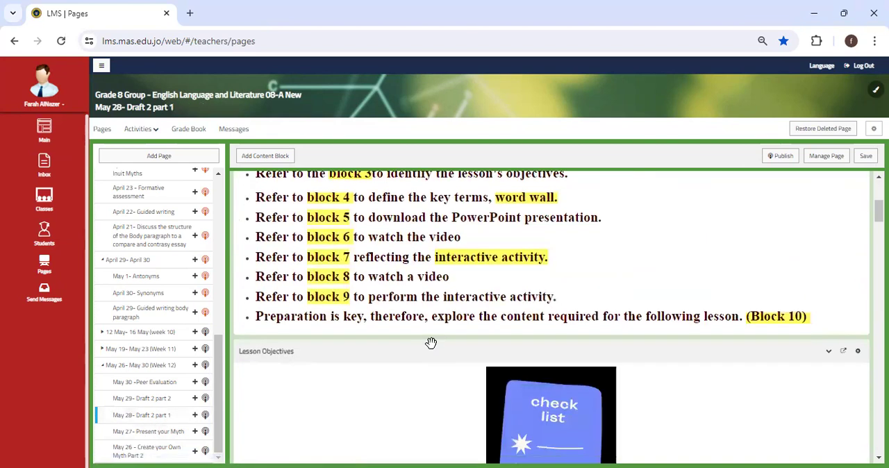
scroll(down, 3)
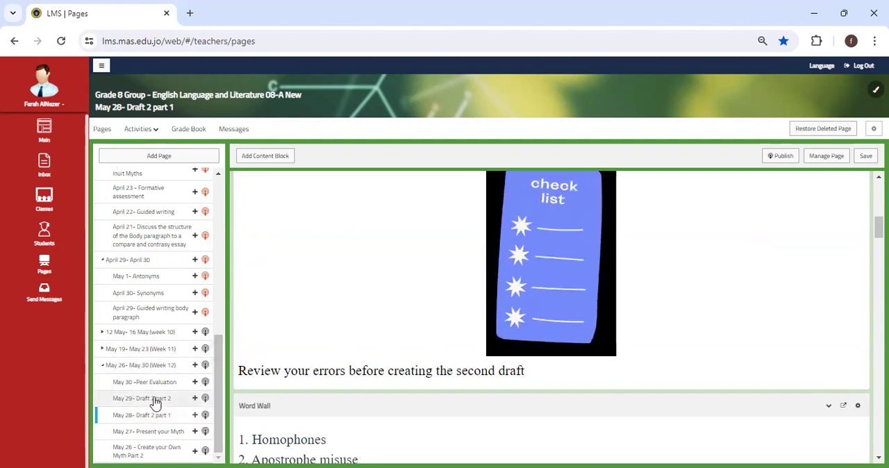
click(141, 401)
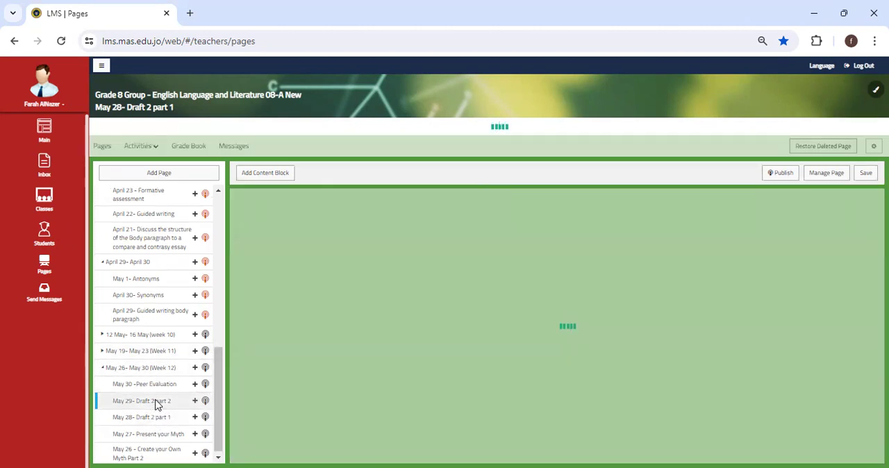
Browse the 'May 29- Draft 2 part 2' content, then open 'May 30 -Peer Evaluation'
click(142, 400)
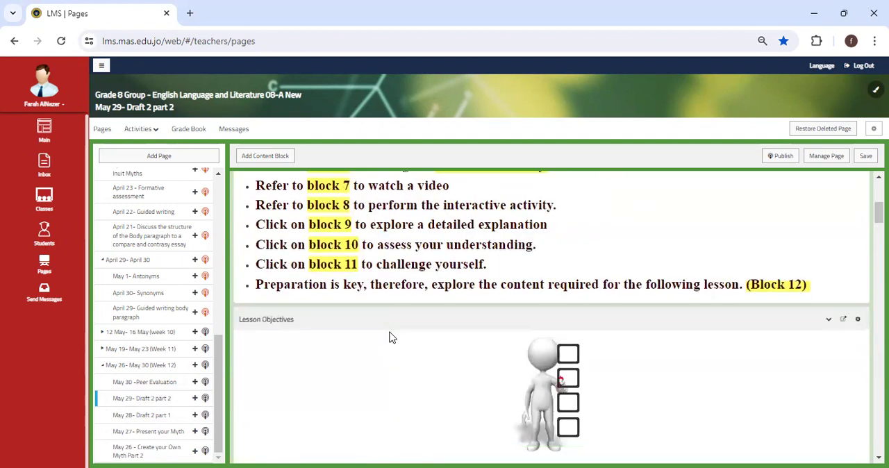
scroll(down, 3)
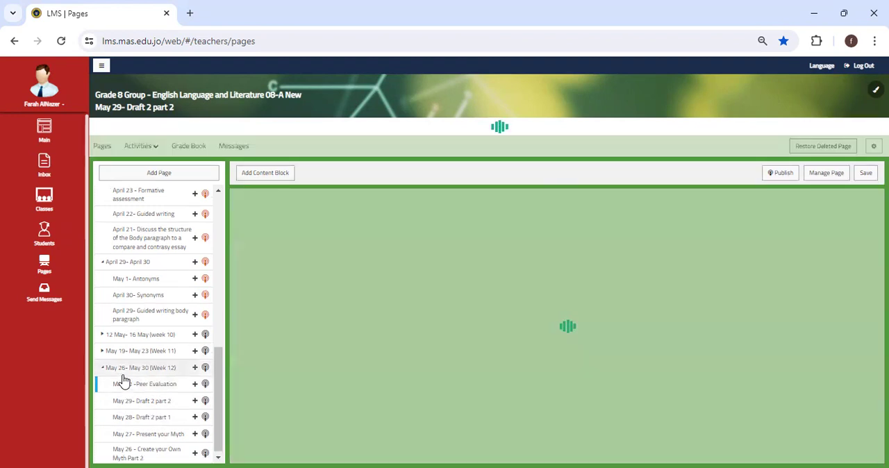
click(144, 382)
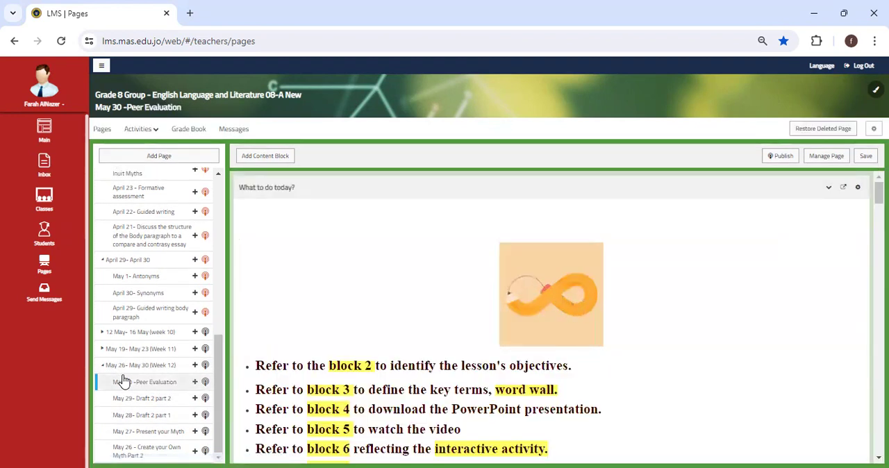